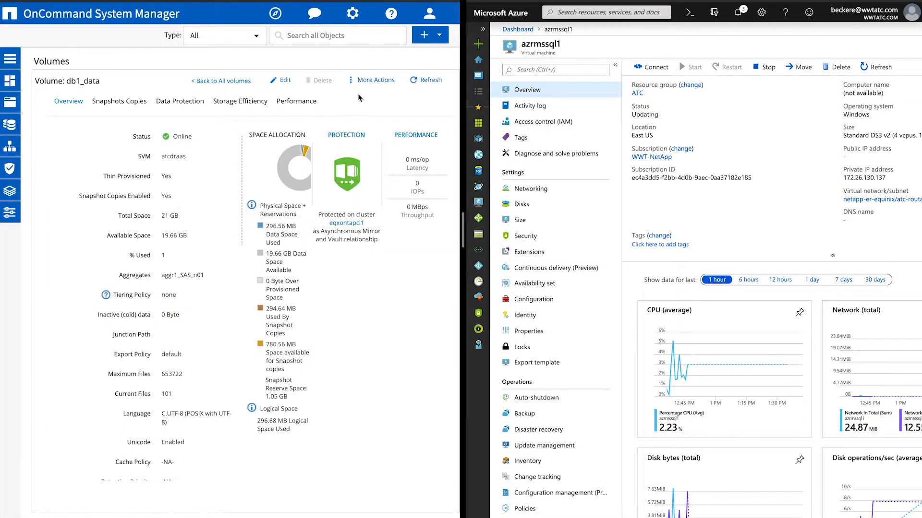
- Refresh the db1_data volume overview to show its one protection issue, then expand navigation
click(425, 79)
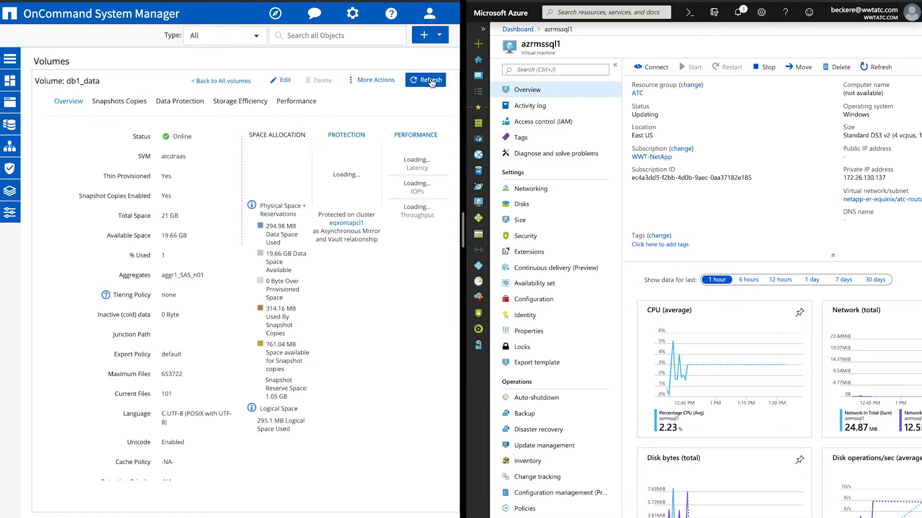
click(425, 80)
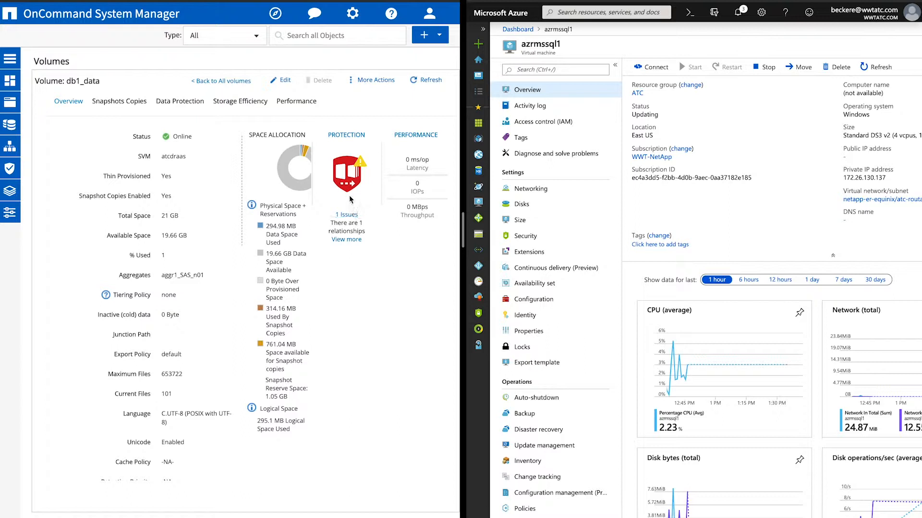
mouse_move(135, 131)
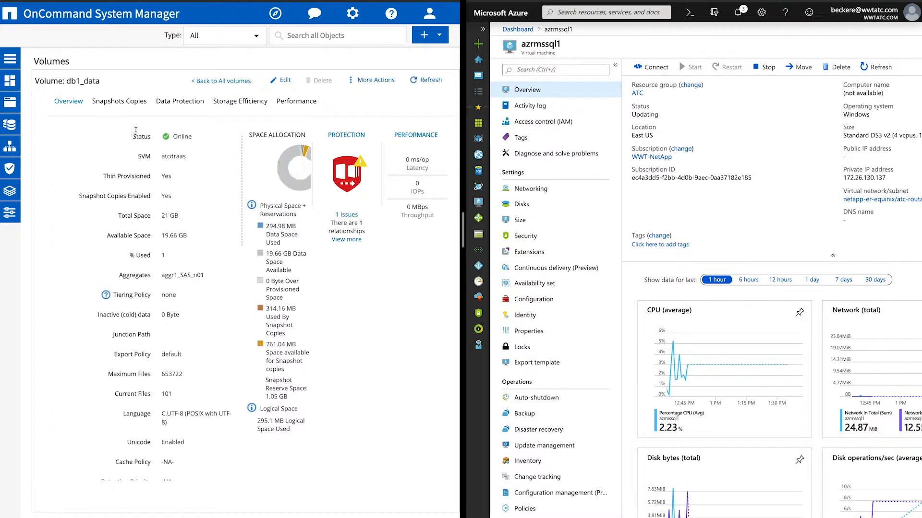
click(10, 58)
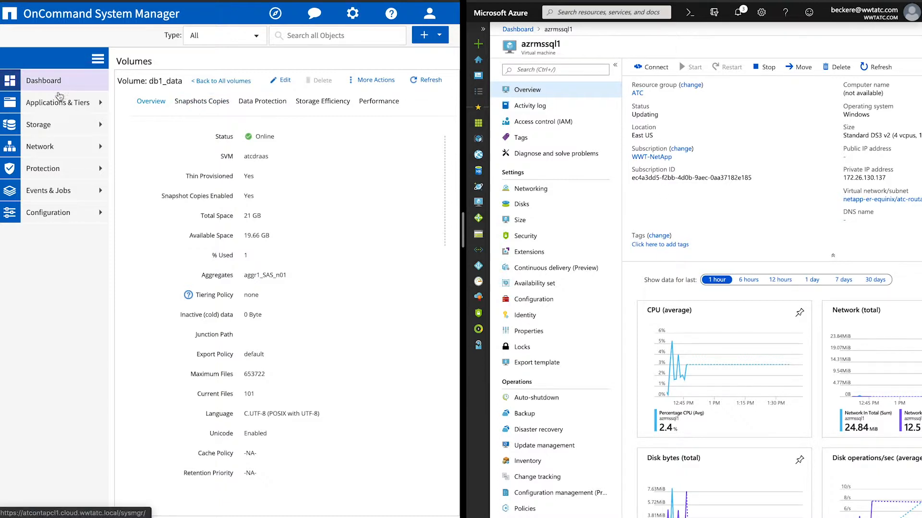
- Show the atcdraas volume list and select db1_data, listed as read-write
click(38, 124)
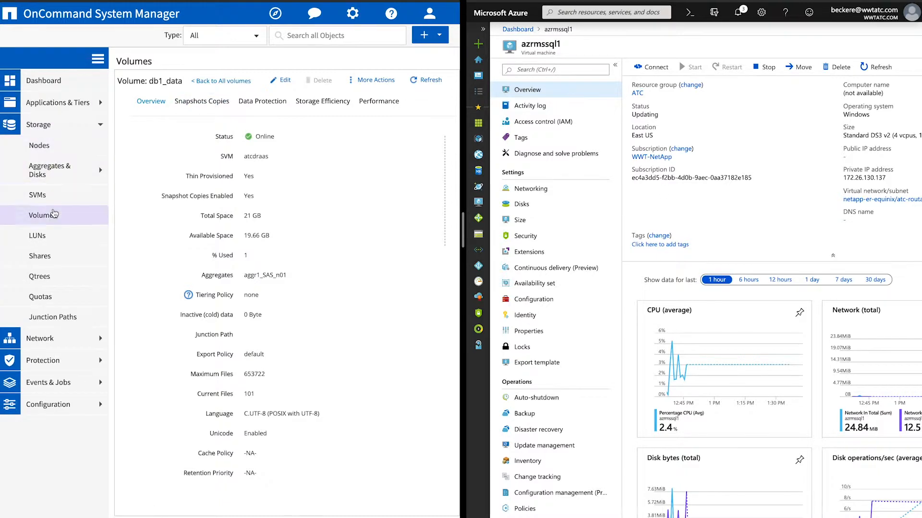
click(222, 81)
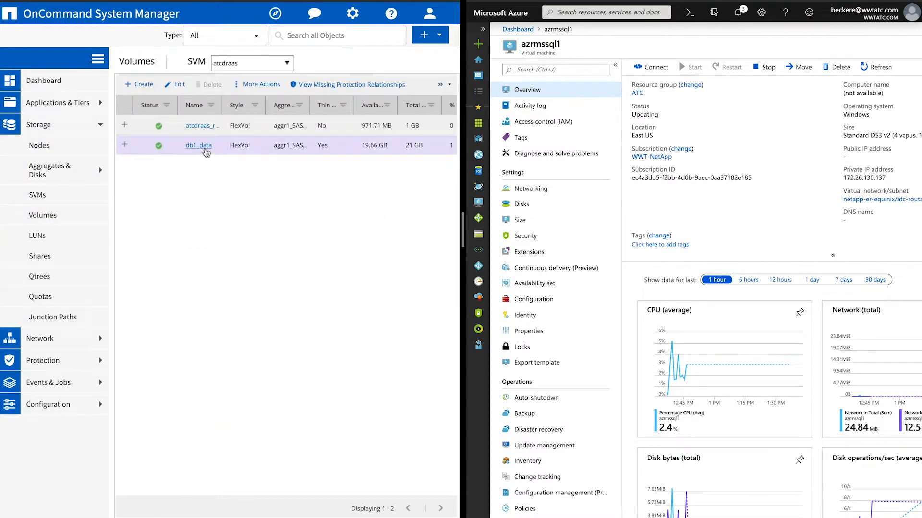
click(199, 145)
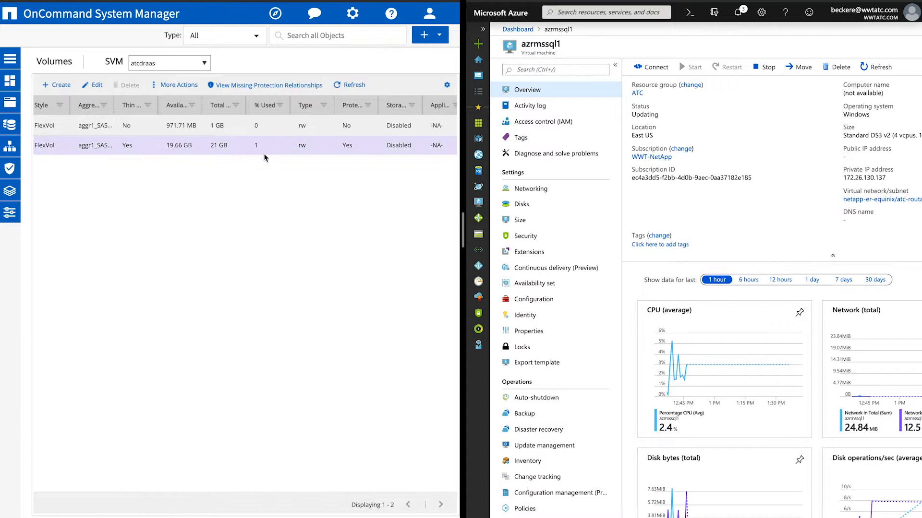
click(349, 84)
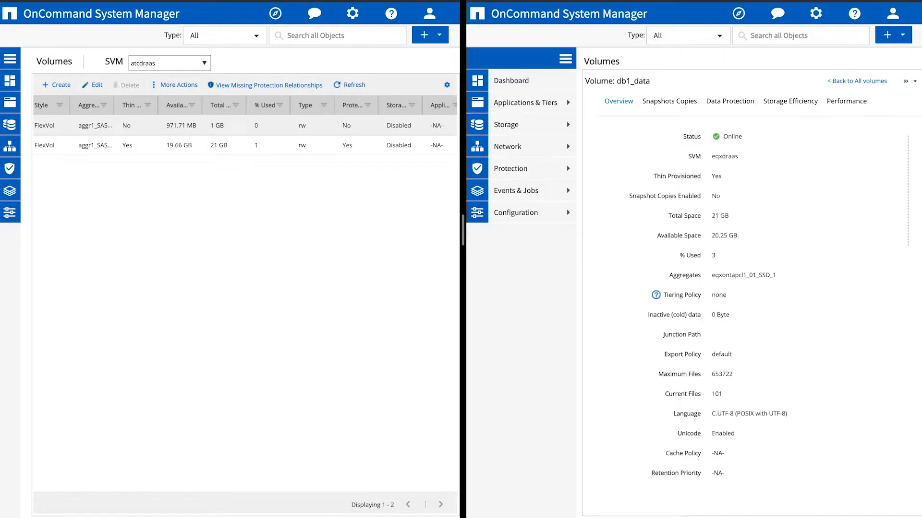
- View the eqxdraas volume list beside atcdraas, scrolling right to db1_data's details
click(518, 124)
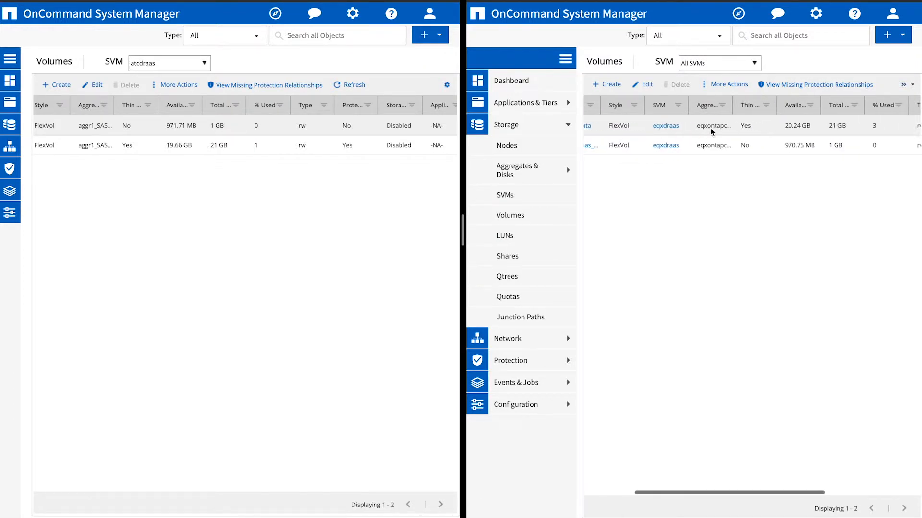
scroll(right, 3)
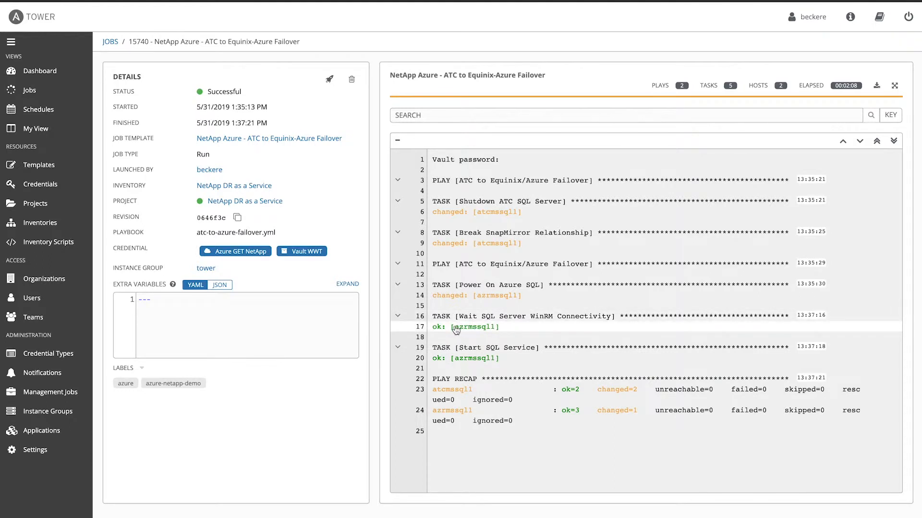
mouse_move(633, 132)
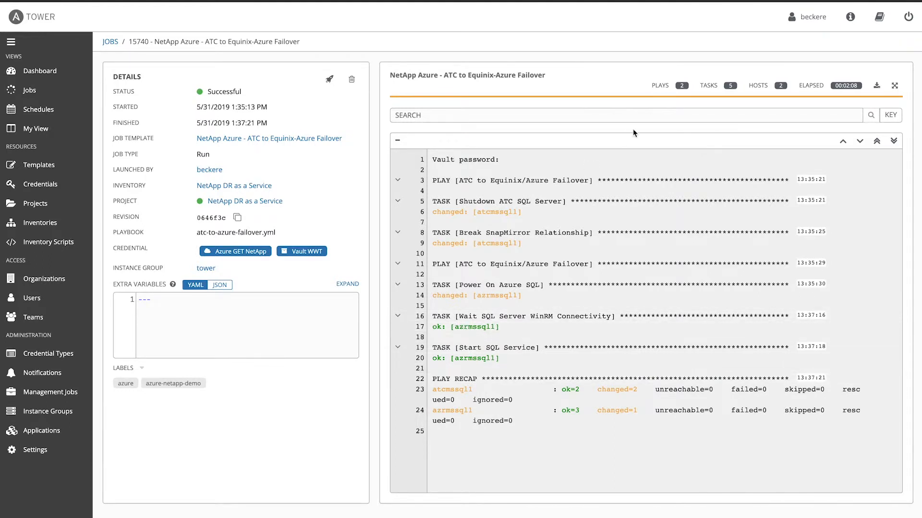